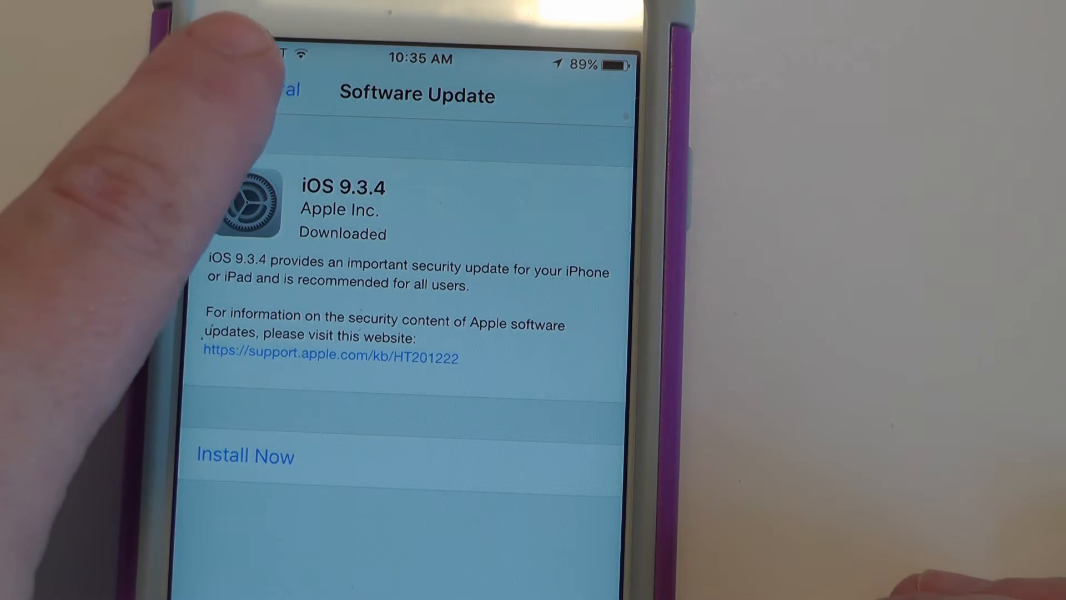
Go back from the iOS 9.3.4 update details to the General settings list.
{"action": "left_click", "coordinate": [255, 89]}
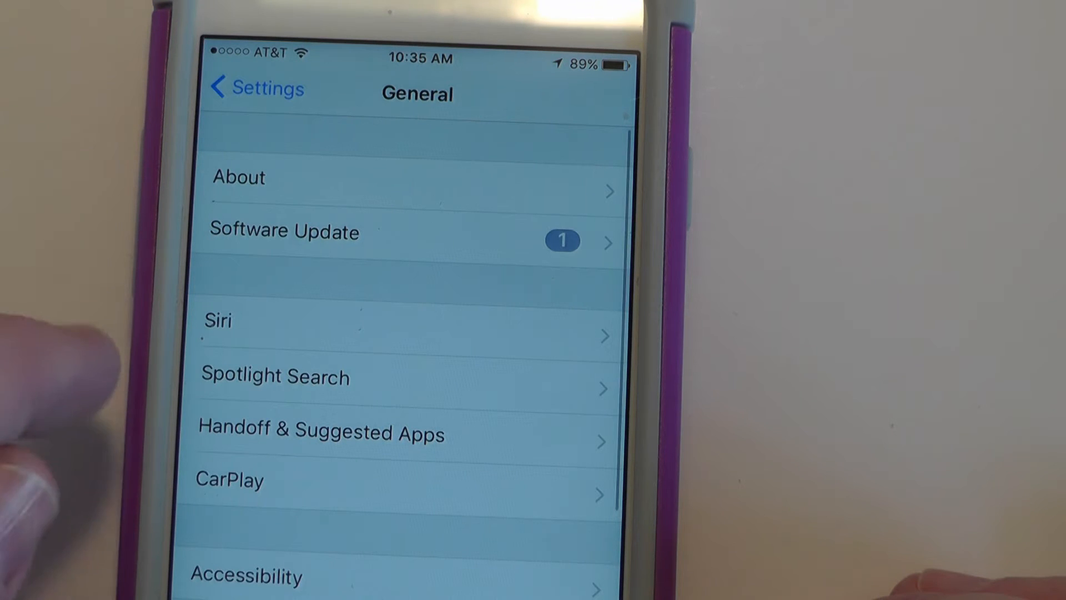
{"action": "scroll", "scroll_direction": "up", "scroll_amount": 3}
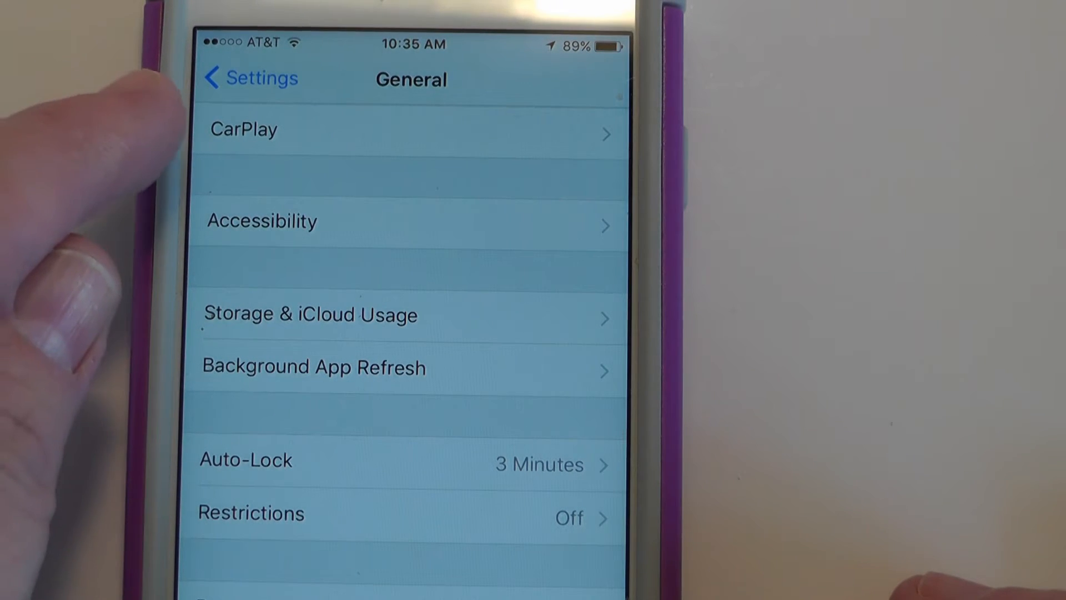
Open Storage & iCloud Usage > Manage Storage and scroll to the 172 MB iOS 9.3.4 entry.
{"action": "left_click", "coordinate": [309, 315]}
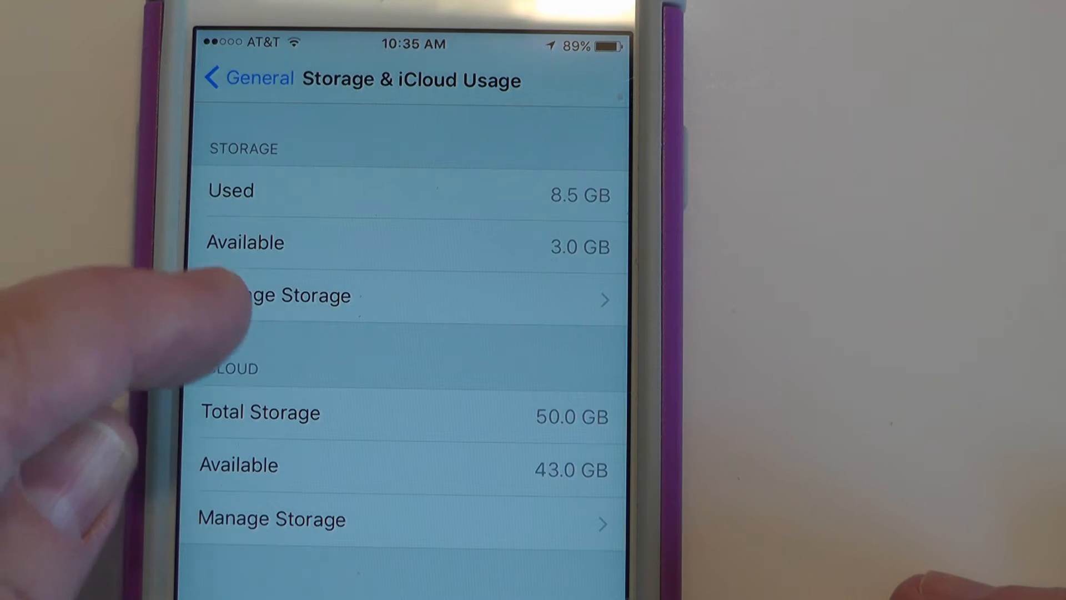
{"action": "left_click", "coordinate": [306, 295]}
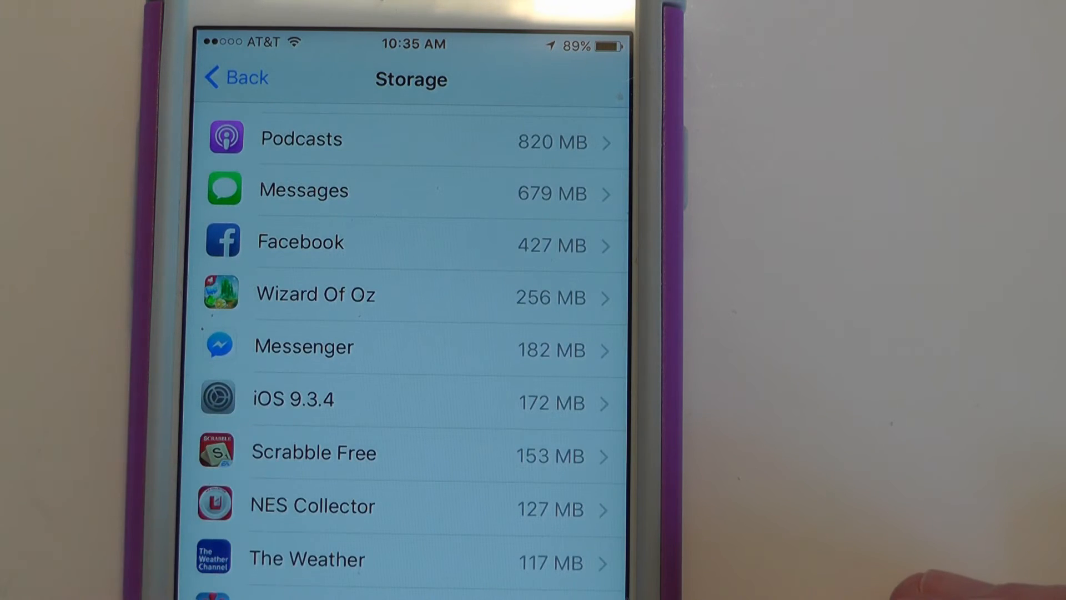
{"action": "scroll", "scroll_direction": "down", "scroll_amount": 3}
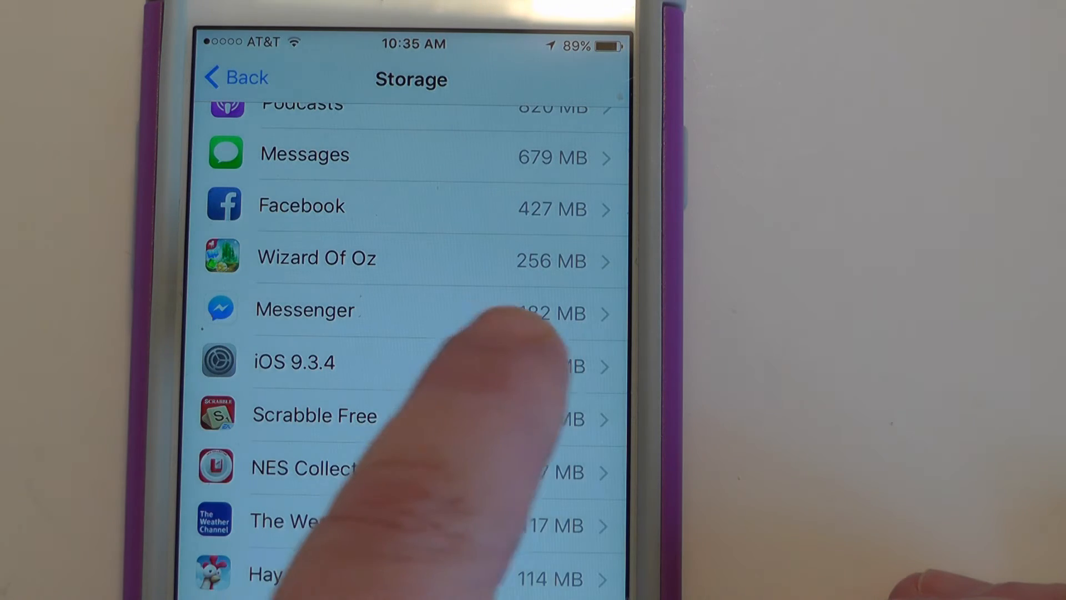
Open the iOS 9.3.4 entry, choose Delete Update and confirm, freeing storage to 3.1 GB.
{"action": "left_click", "coordinate": [294, 360]}
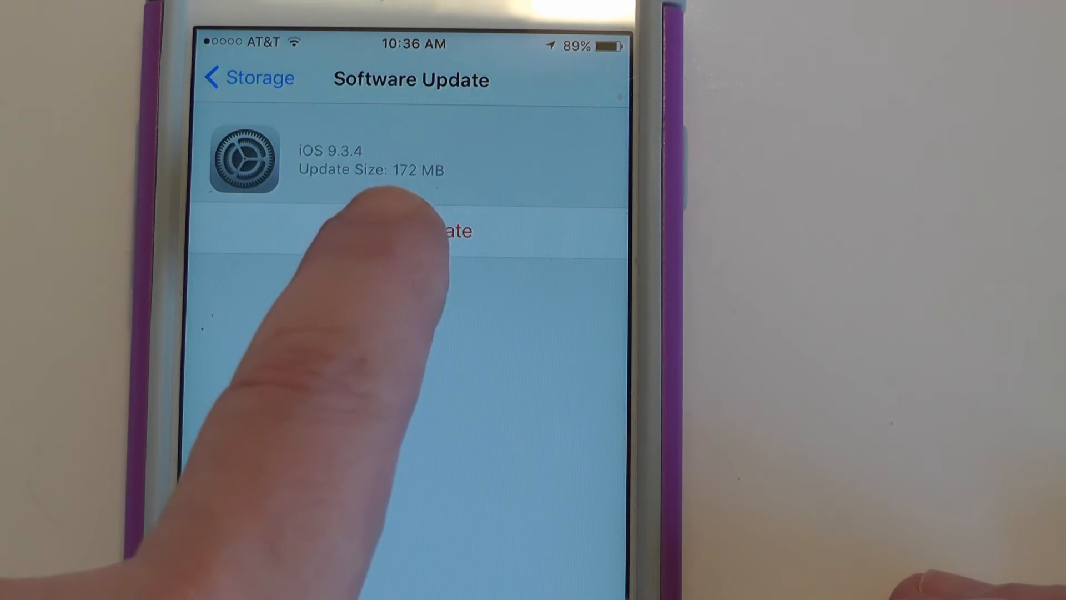
{"action": "left_click", "coordinate": [407, 230]}
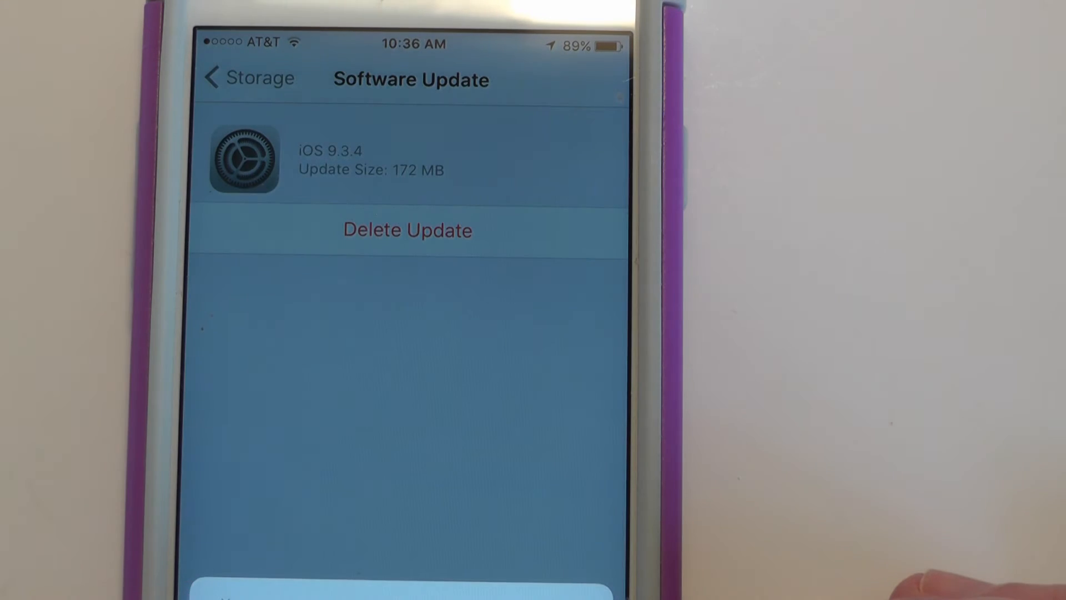
{"action": "left_click", "coordinate": [407, 230]}
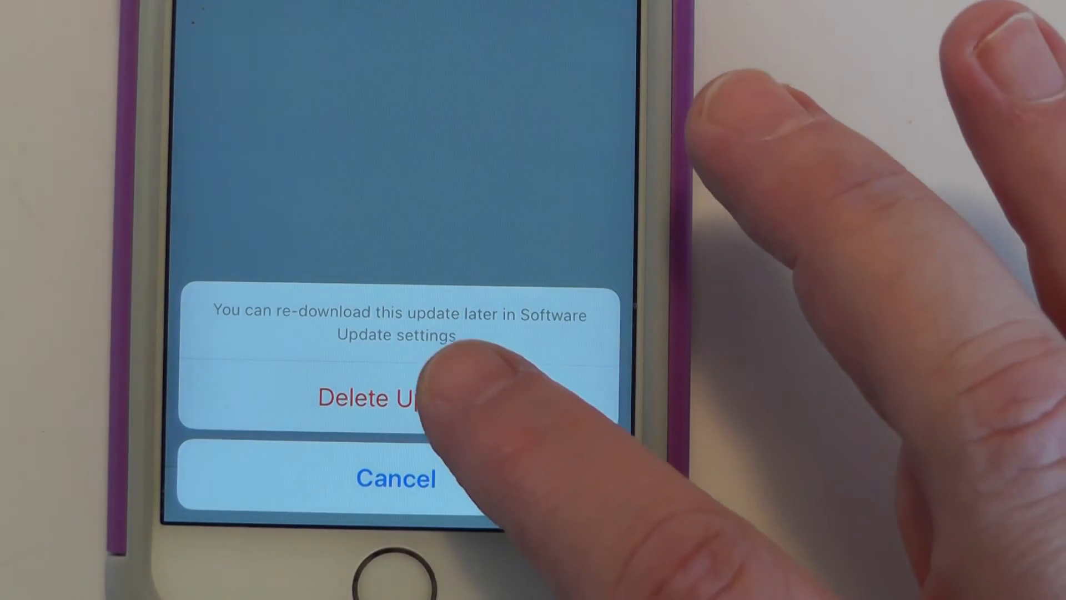
{"action": "left_click", "coordinate": [381, 397]}
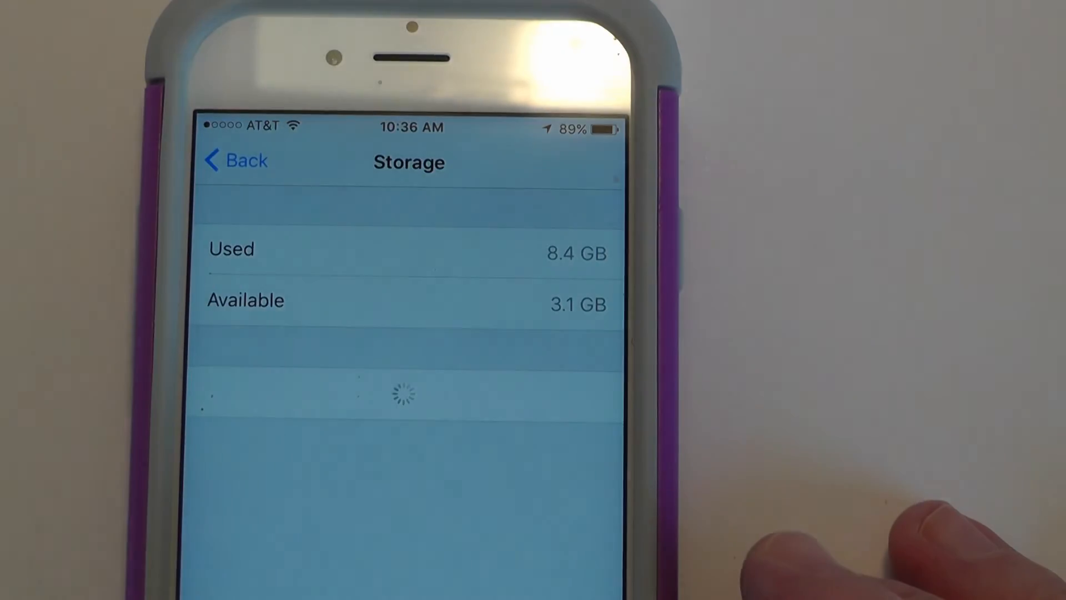